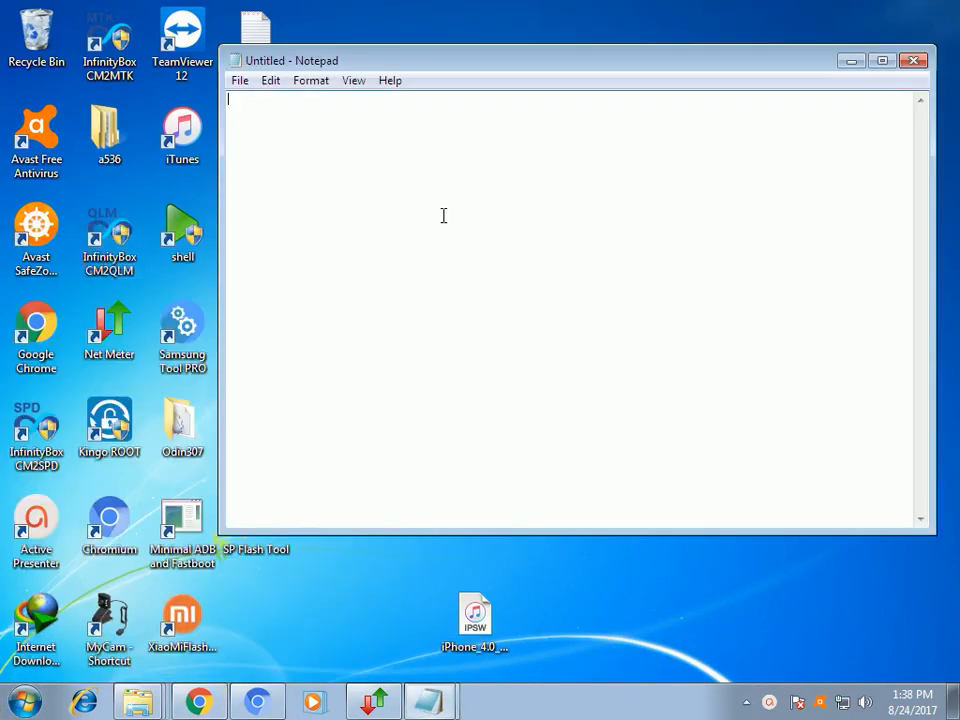
Browse the menu bar's file, editing, format and view menus.
{"action": "left_click", "coordinate": [239, 80]}
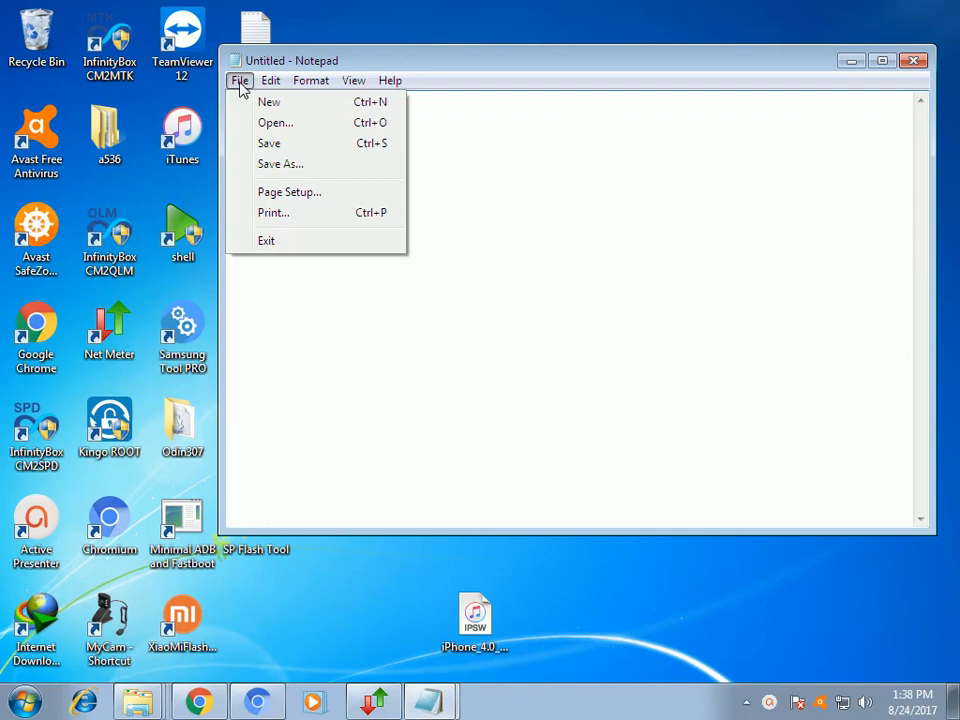
{"action": "left_click", "coordinate": [270, 80]}
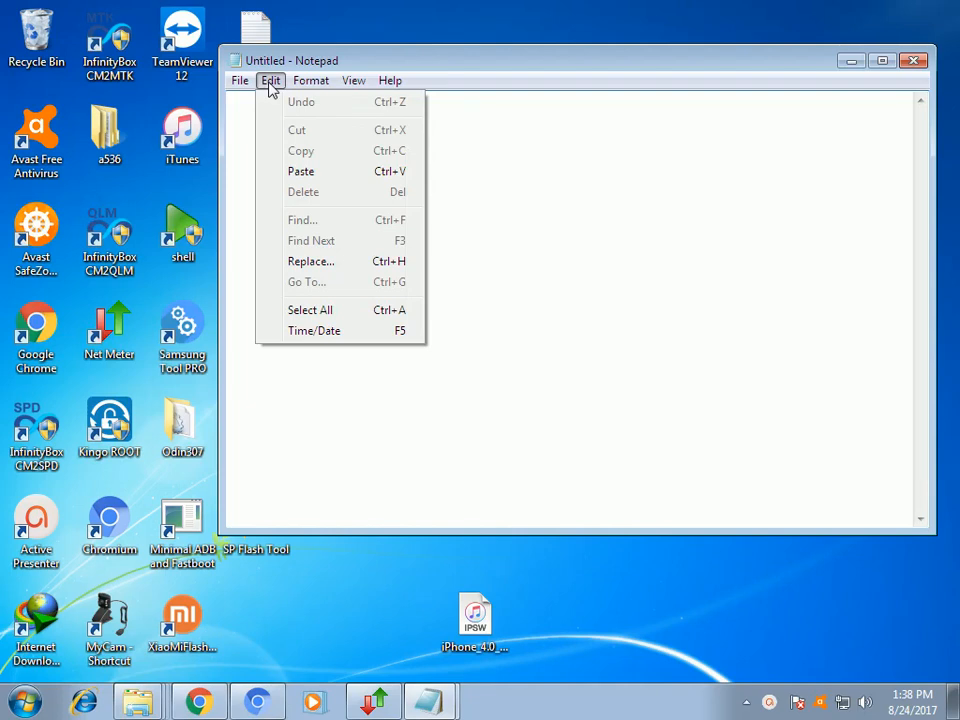
{"action": "left_click", "coordinate": [311, 80]}
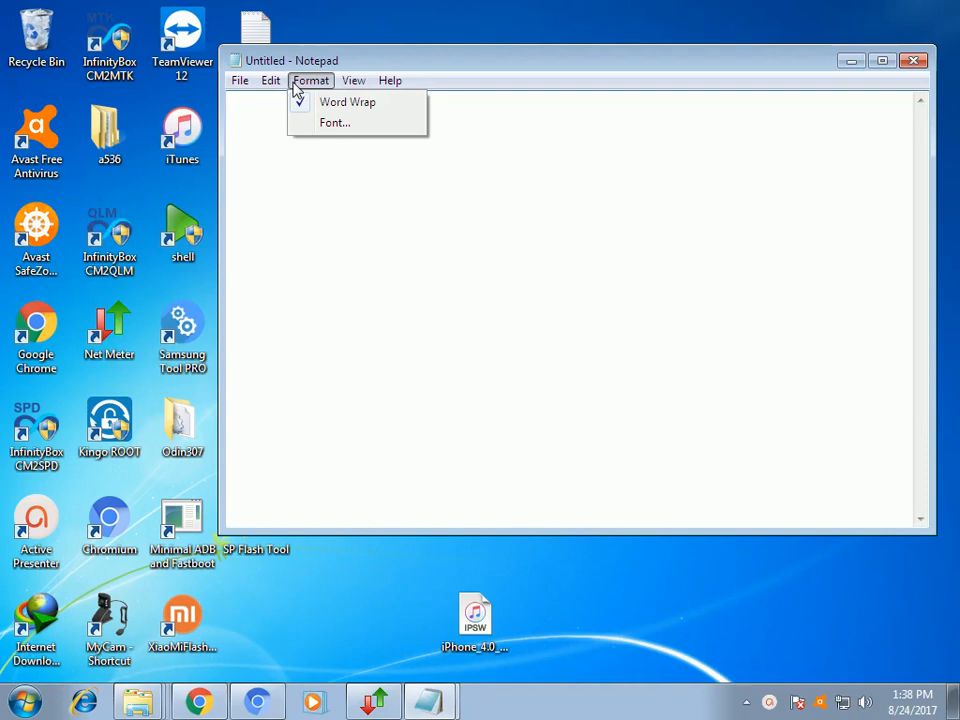
{"action": "left_click", "coordinate": [240, 80]}
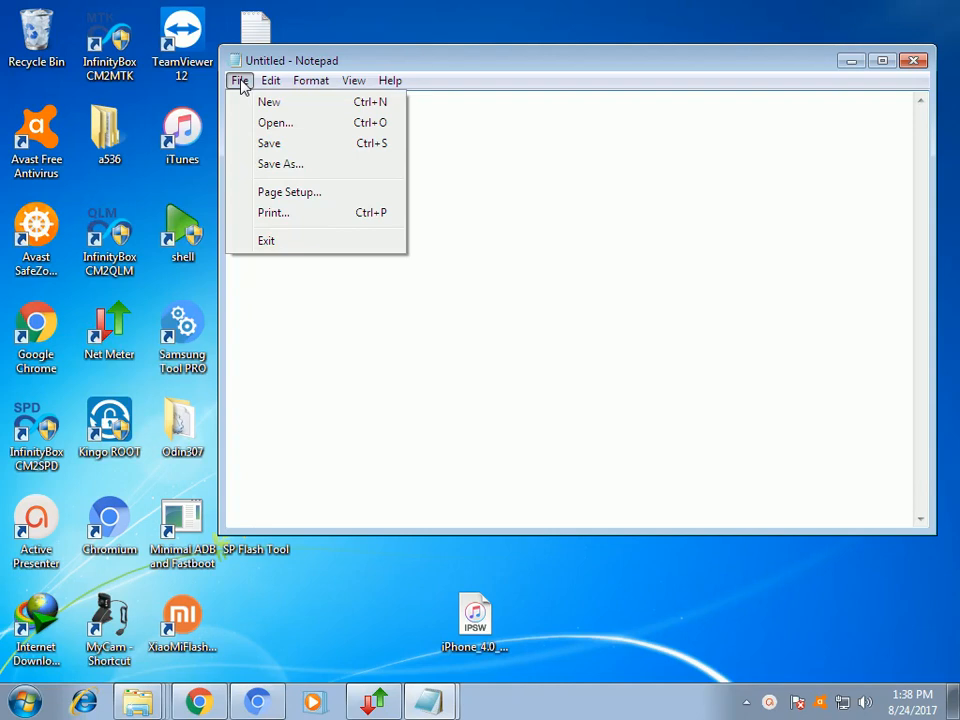
{"action": "left_click", "coordinate": [353, 80]}
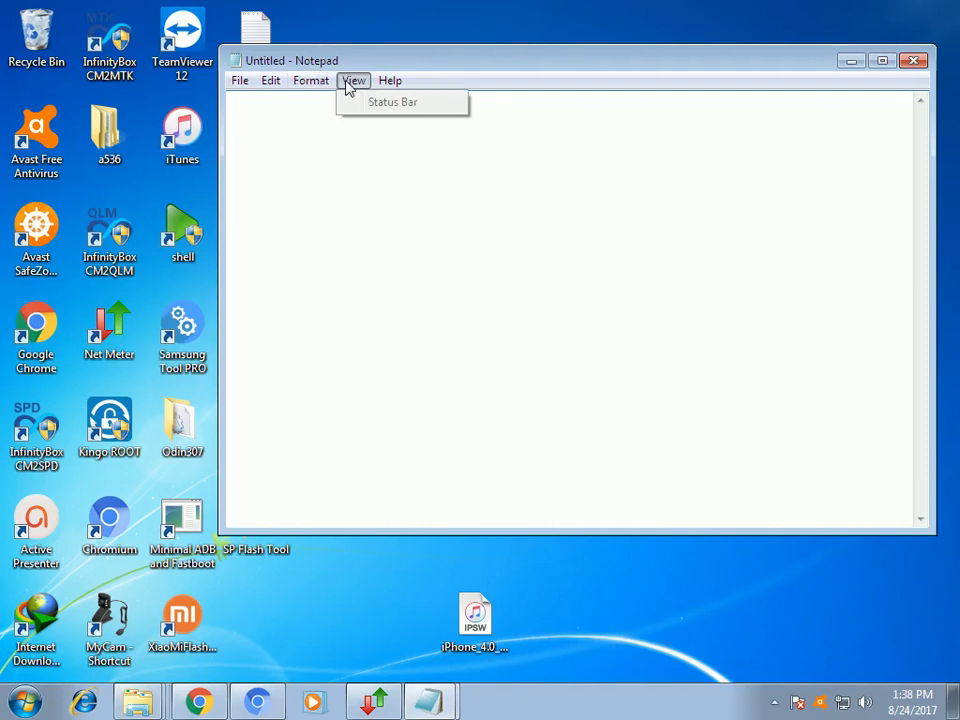
{"action": "left_click", "coordinate": [239, 80]}
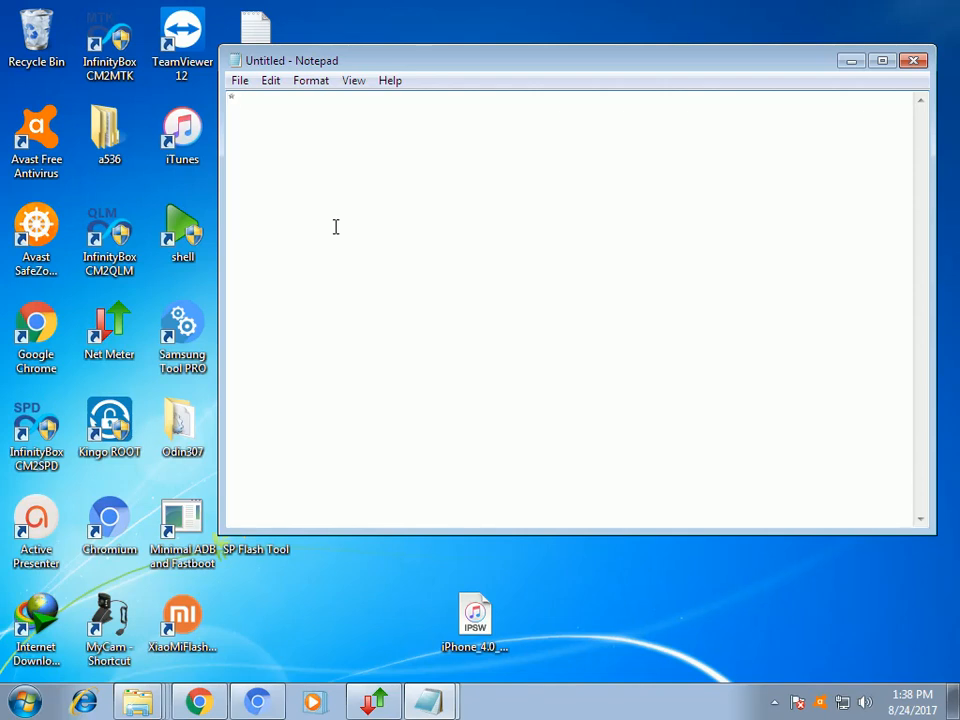
Type the phone code note '*#06# = IMEI' on the first line.
{"action": "type", "text": "06"}
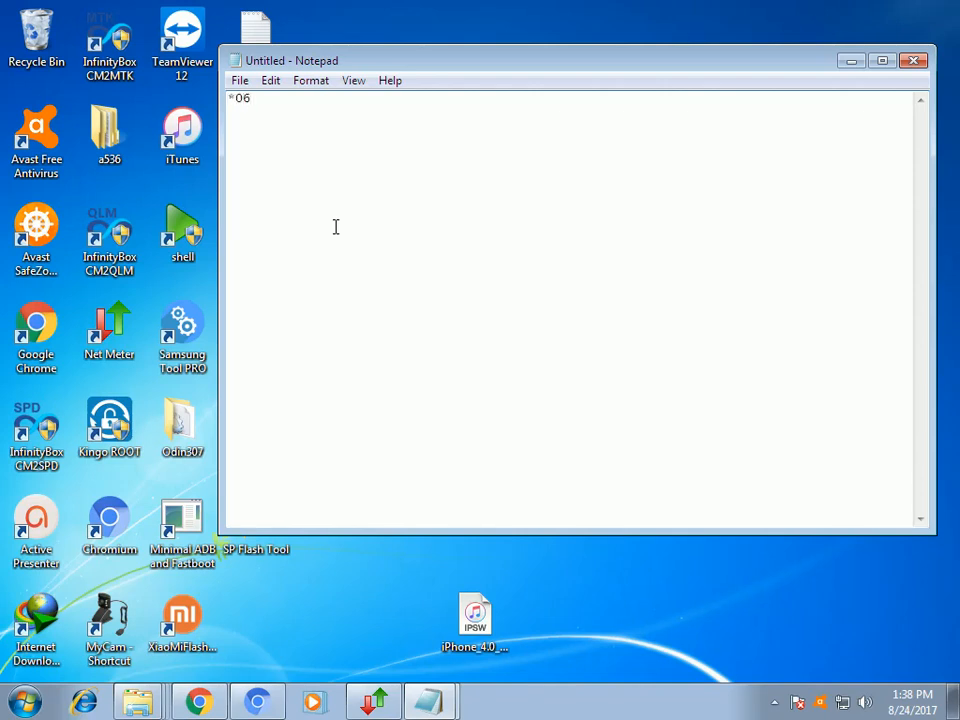
{"action": "type", "text": "$"}
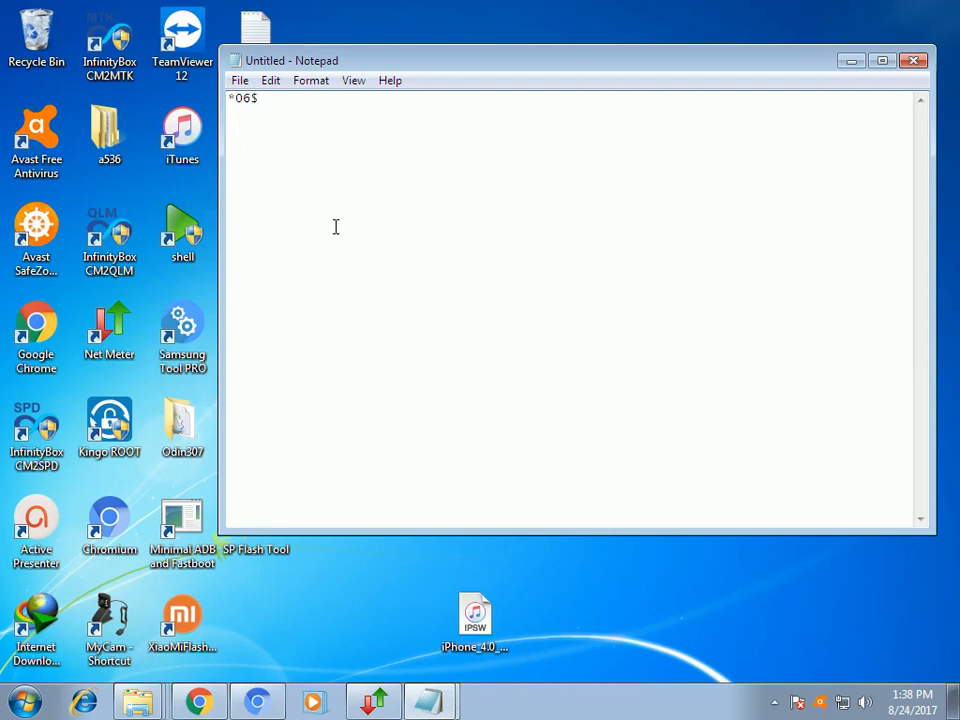
{"action": "type", "text": "#06#"}
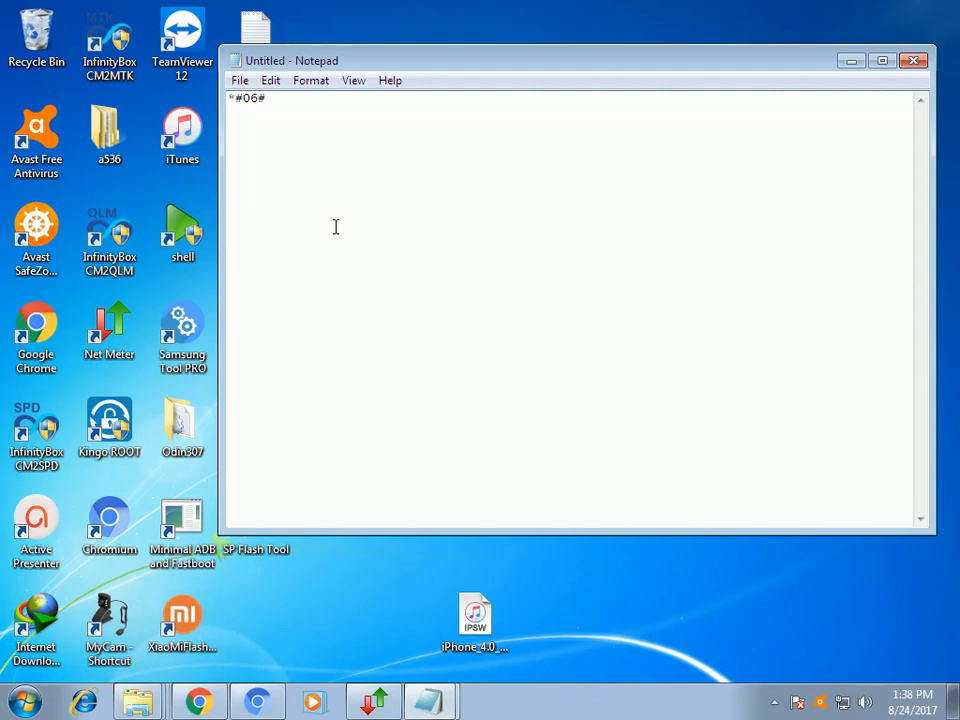
{"action": "type", "text": "="}
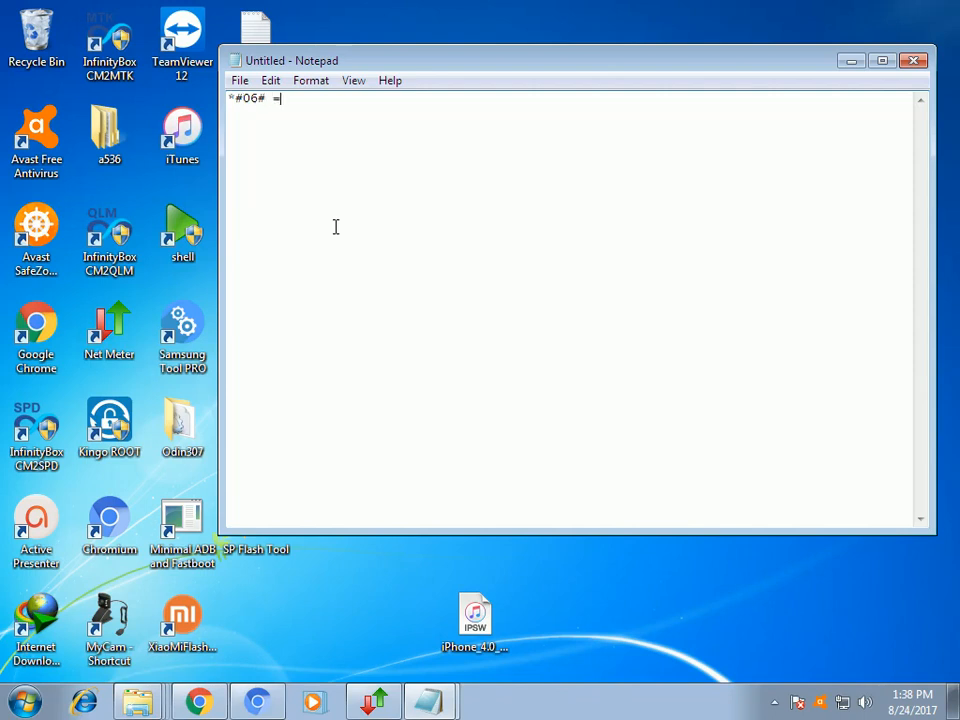
{"action": "type", "text": "IME"}
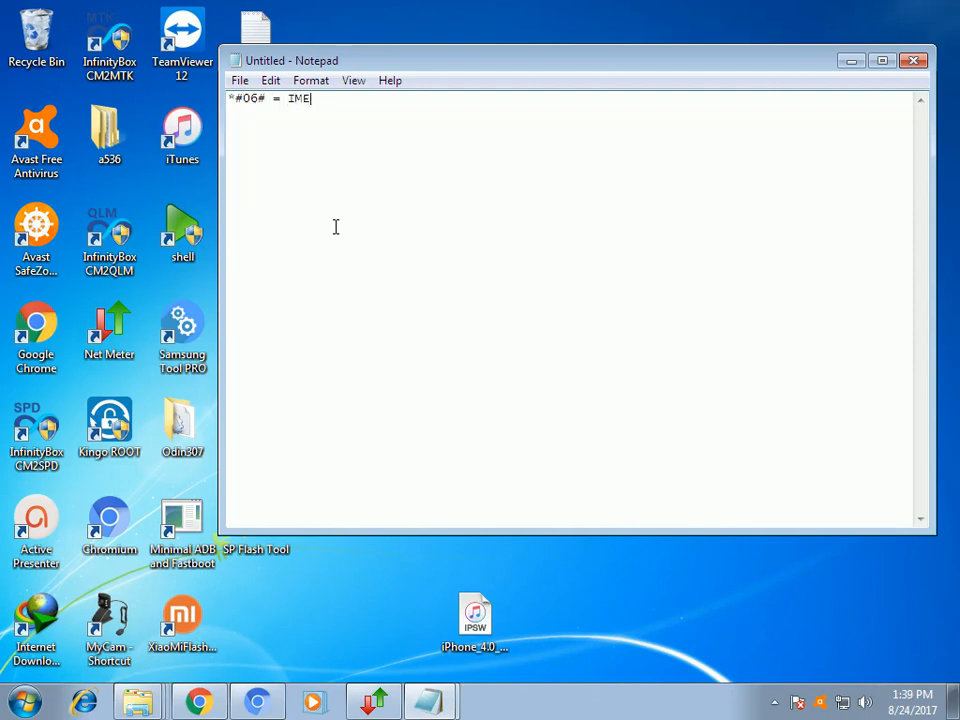
{"action": "type", "text": "I"}
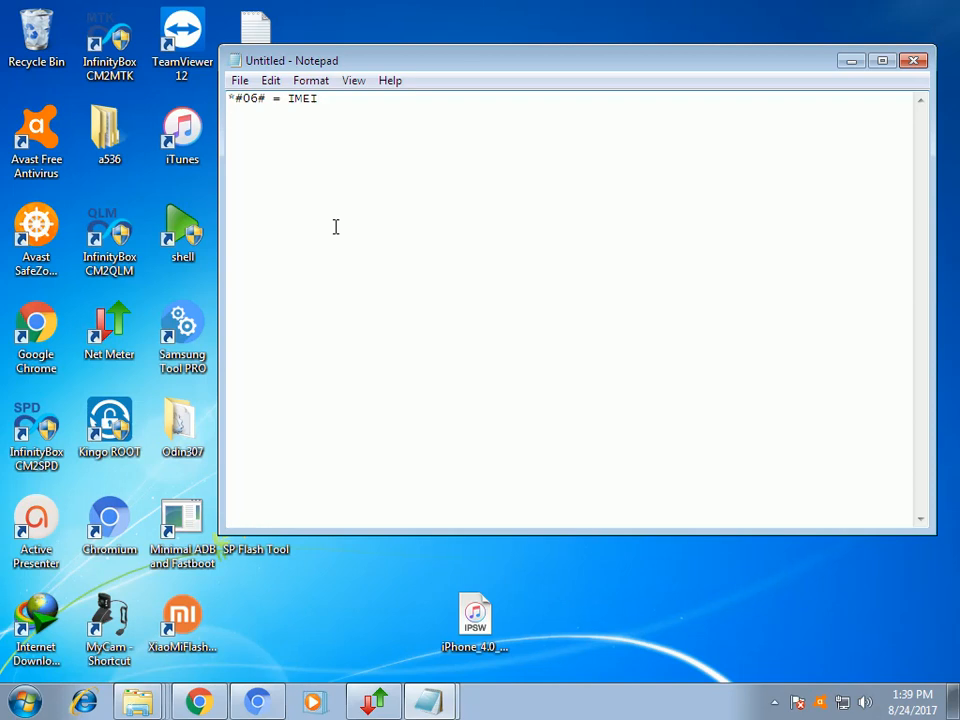
Add a second line reading 'Change IMEI Android PHone'.
{"action": "type", "text": "Change I"}
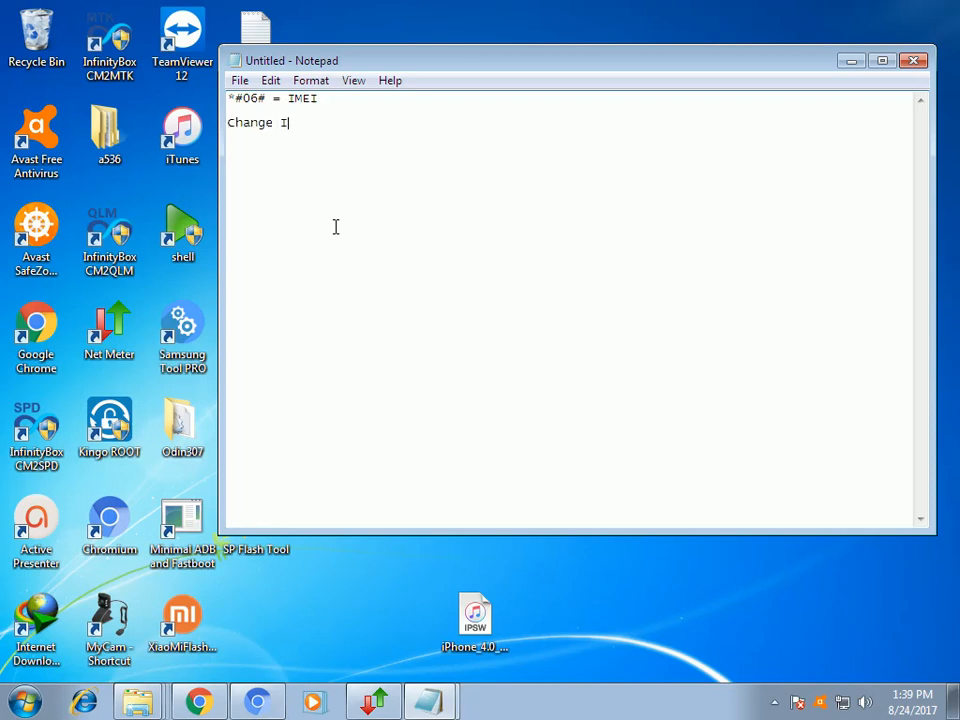
{"action": "type", "text": "MEI"}
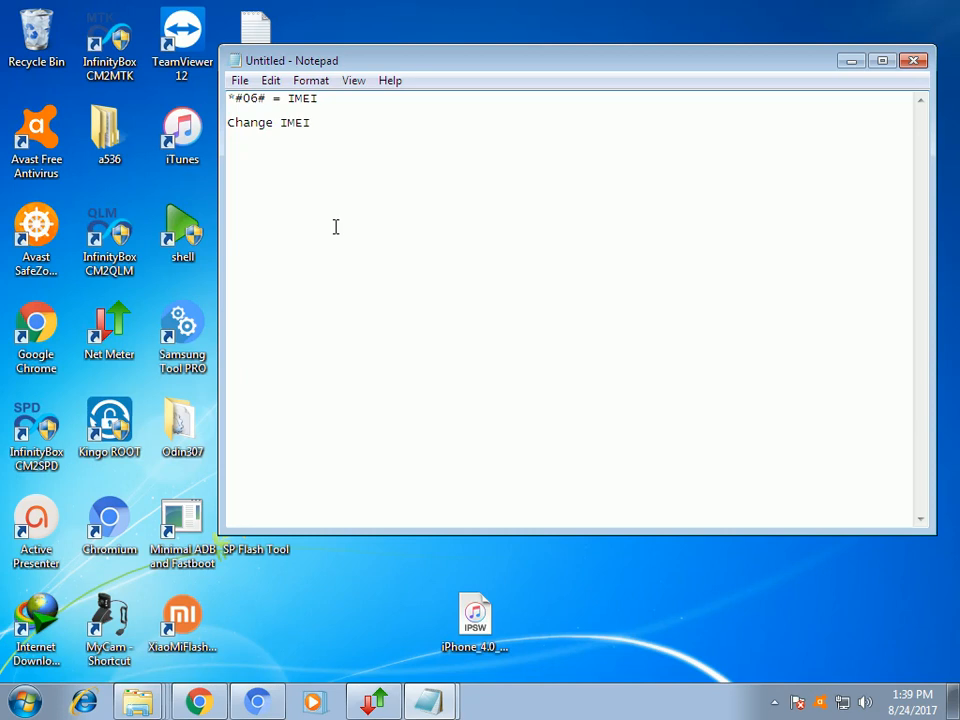
{"action": "type", "text": "And"}
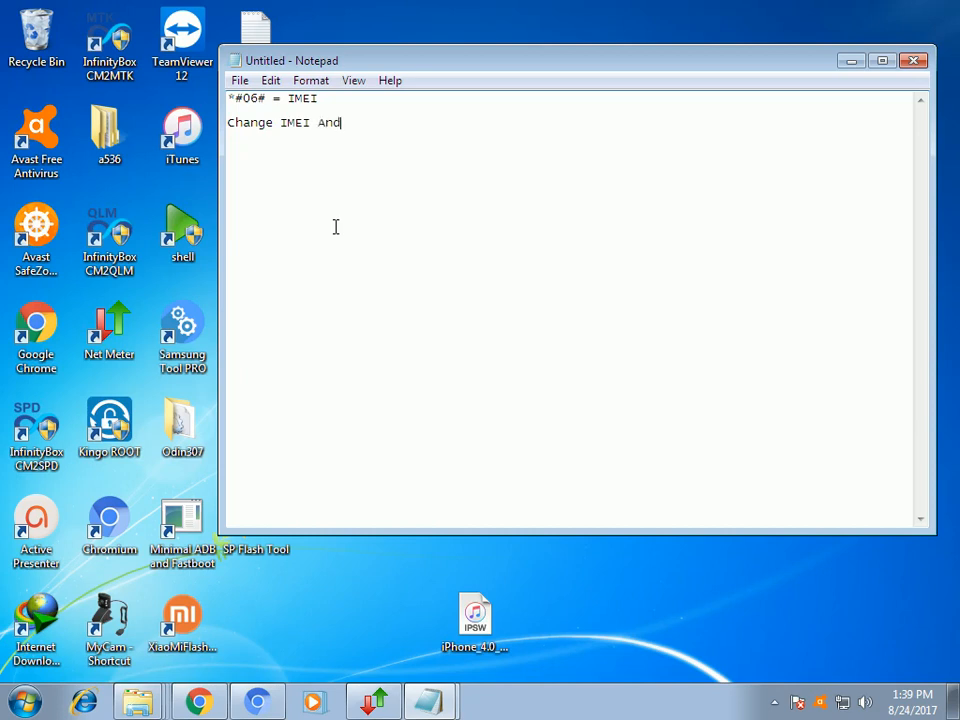
{"action": "type", "text": "roid PHon"}
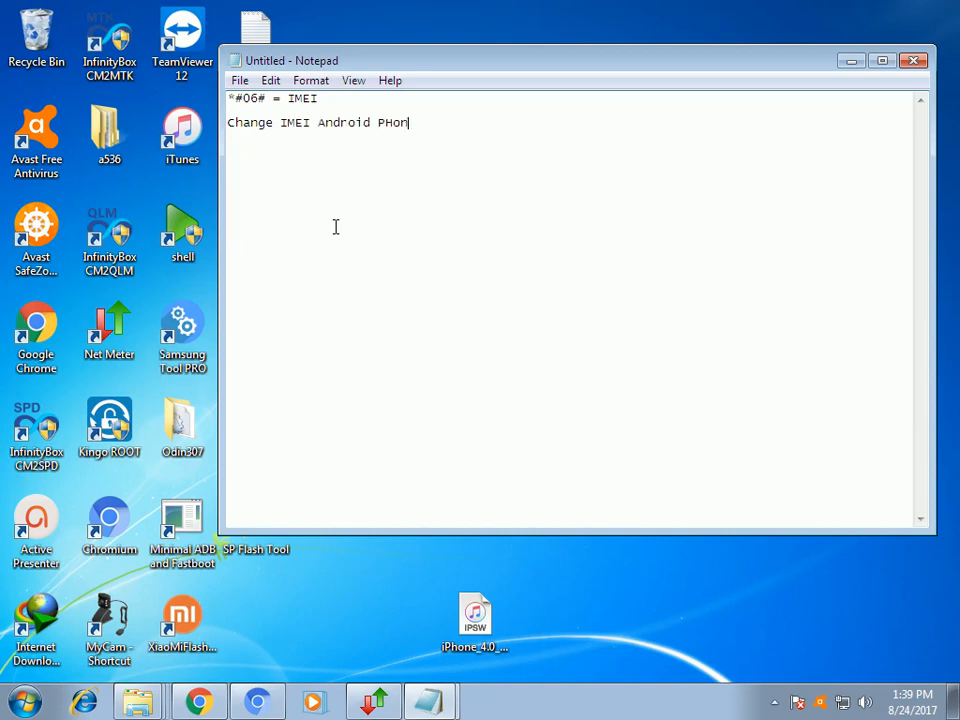
Select all the notes text through the Edit menu.
{"action": "left_click", "coordinate": [310, 80]}
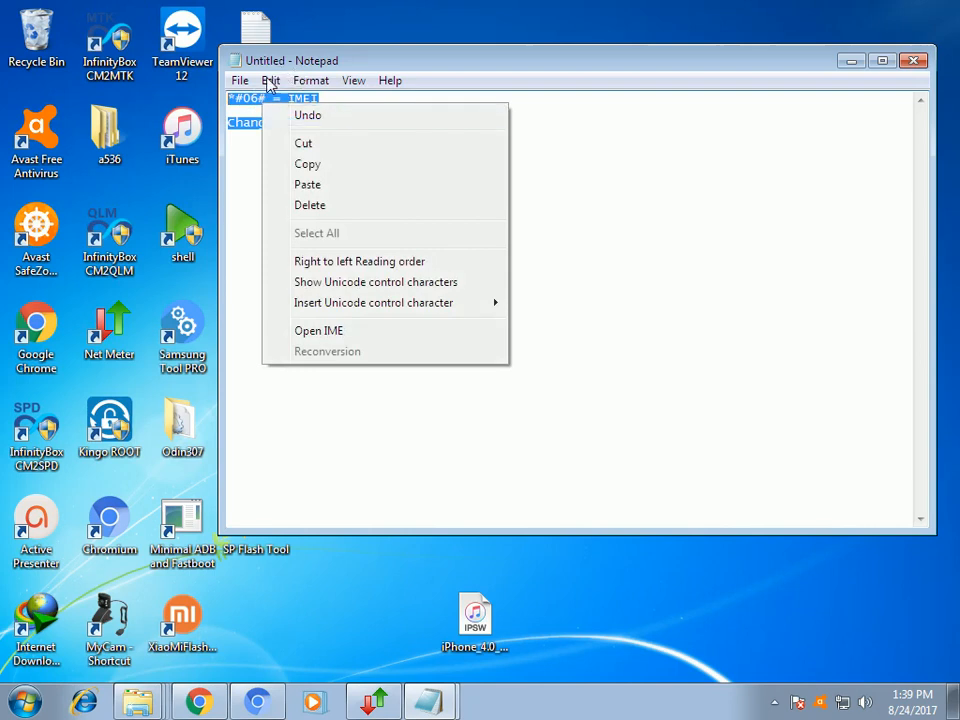
{"action": "left_click", "coordinate": [239, 80]}
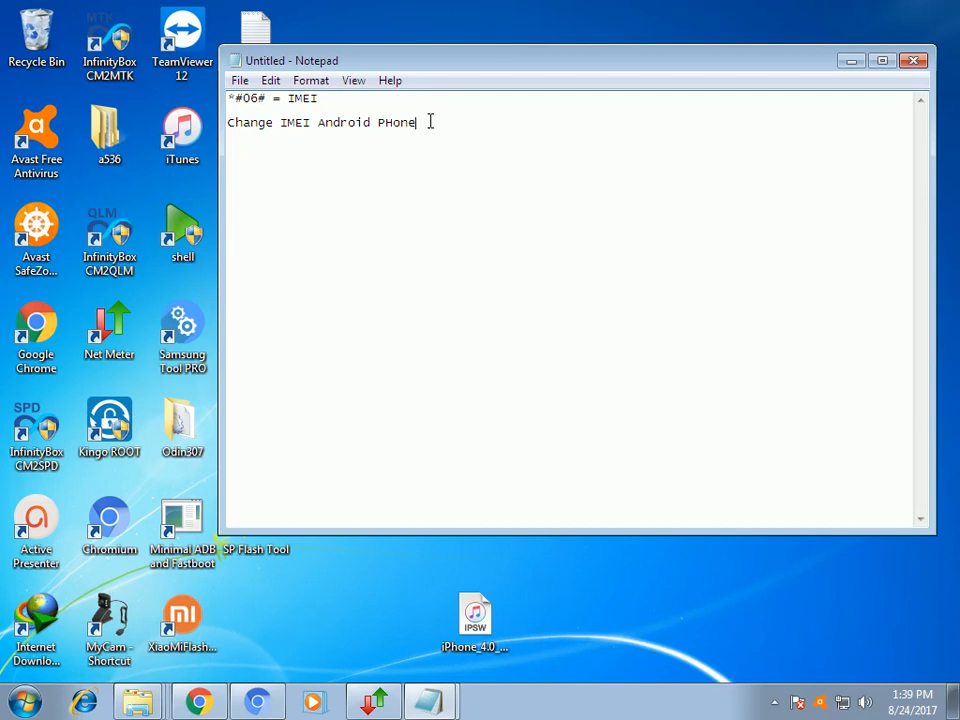
{"action": "left_click", "coordinate": [311, 80]}
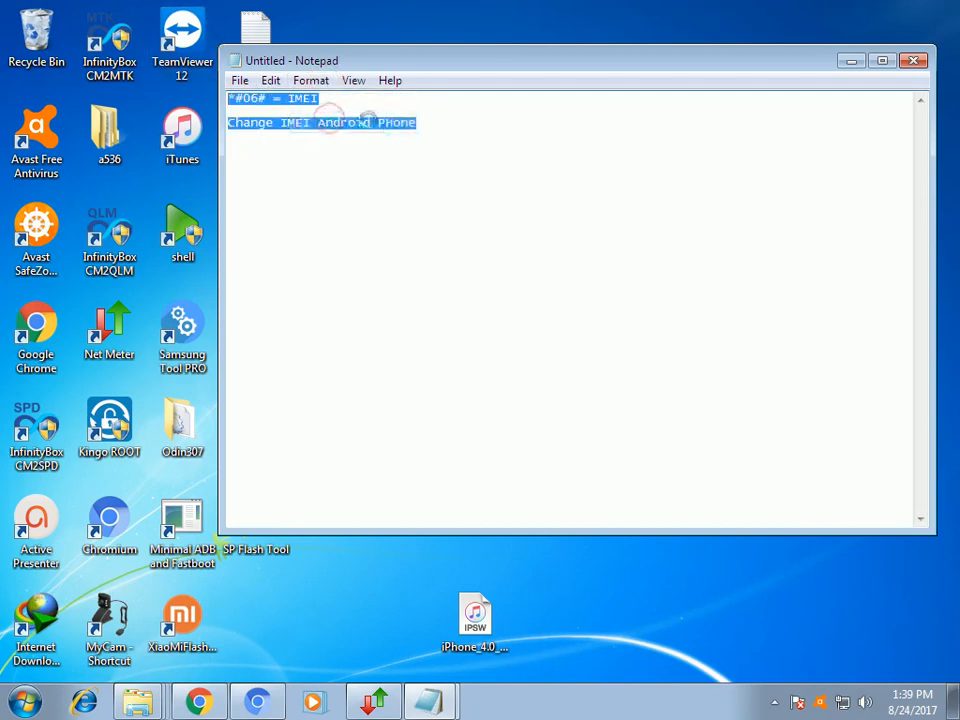
Set the notes to 72-point Lucida Console in the Font dialog.
{"action": "left_click", "coordinate": [310, 80]}
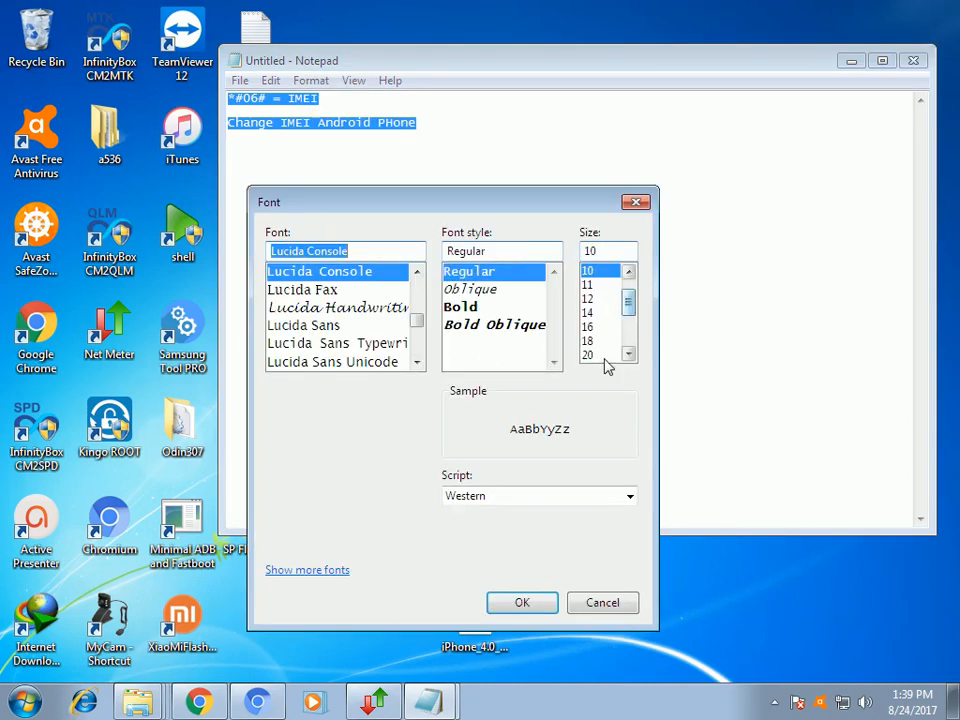
{"action": "left_click", "coordinate": [595, 355]}
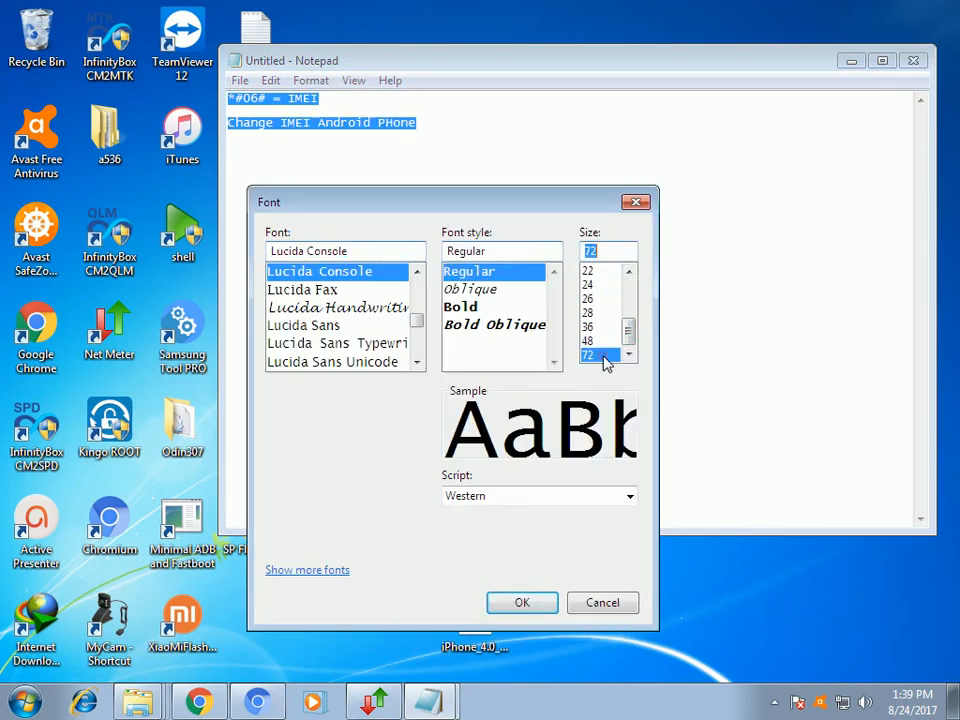
{"action": "left_click", "coordinate": [521, 602]}
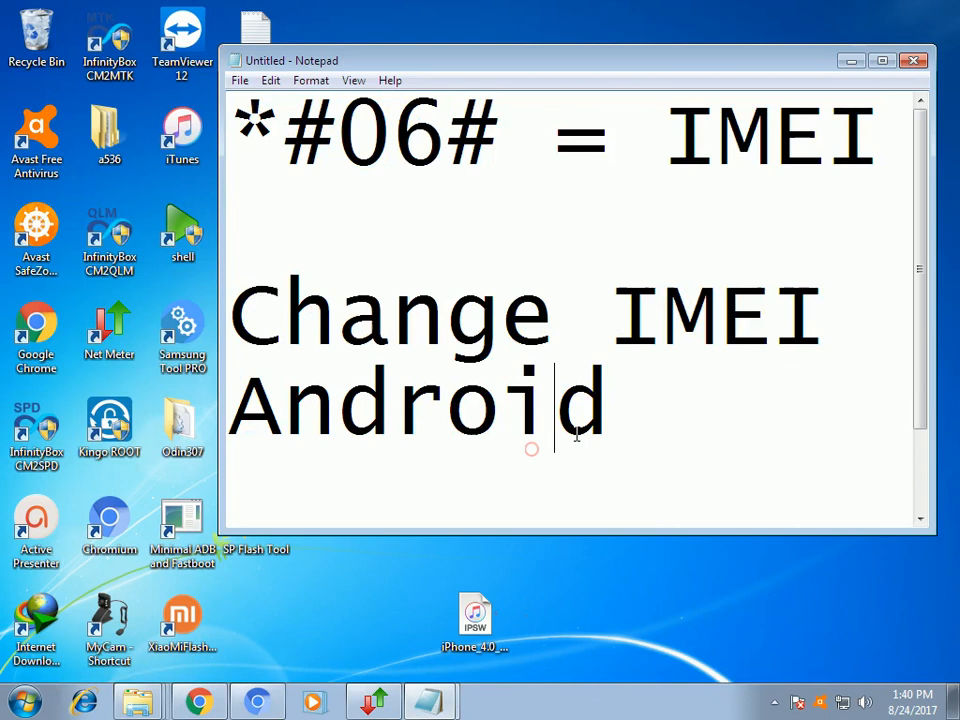
{"action": "mouse_move", "coordinate": [437, 233]}
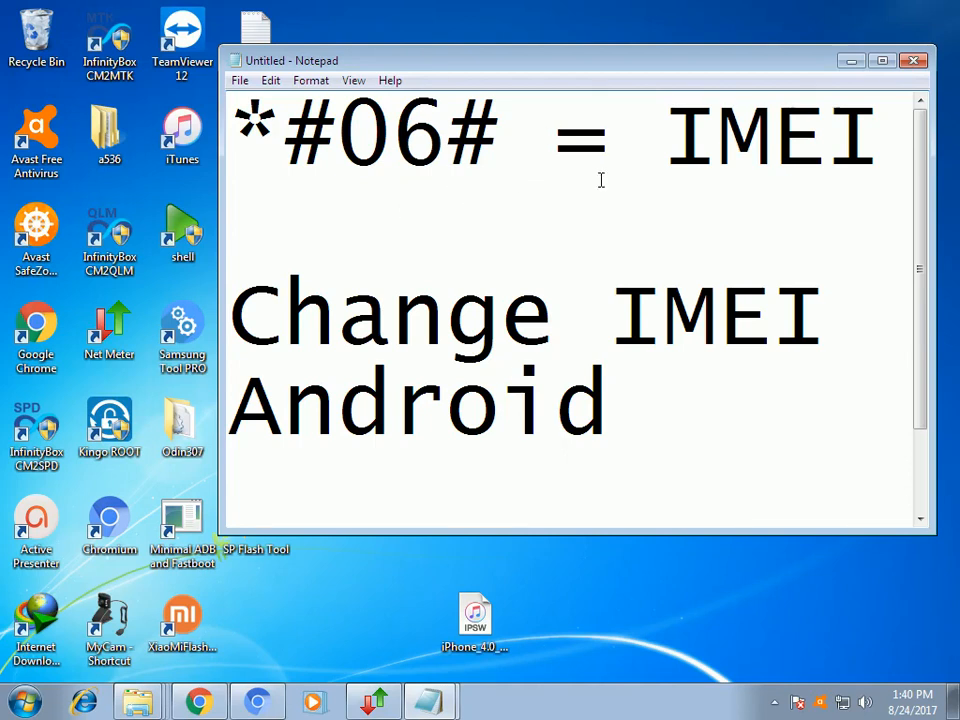
{"action": "mouse_move", "coordinate": [455, 350]}
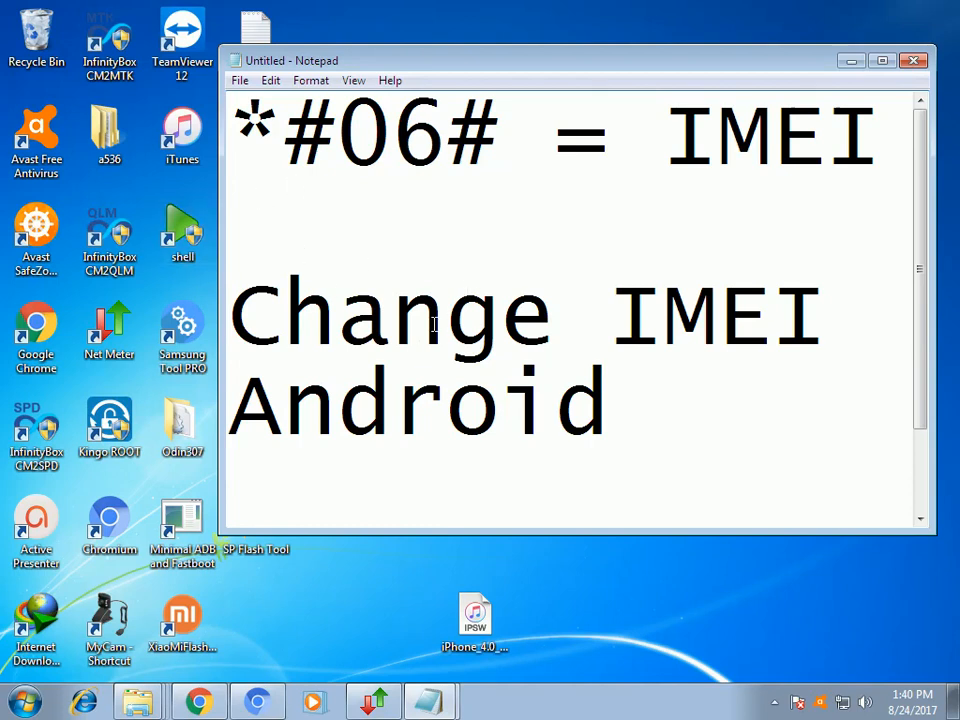
{"action": "mouse_move", "coordinate": [630, 457]}
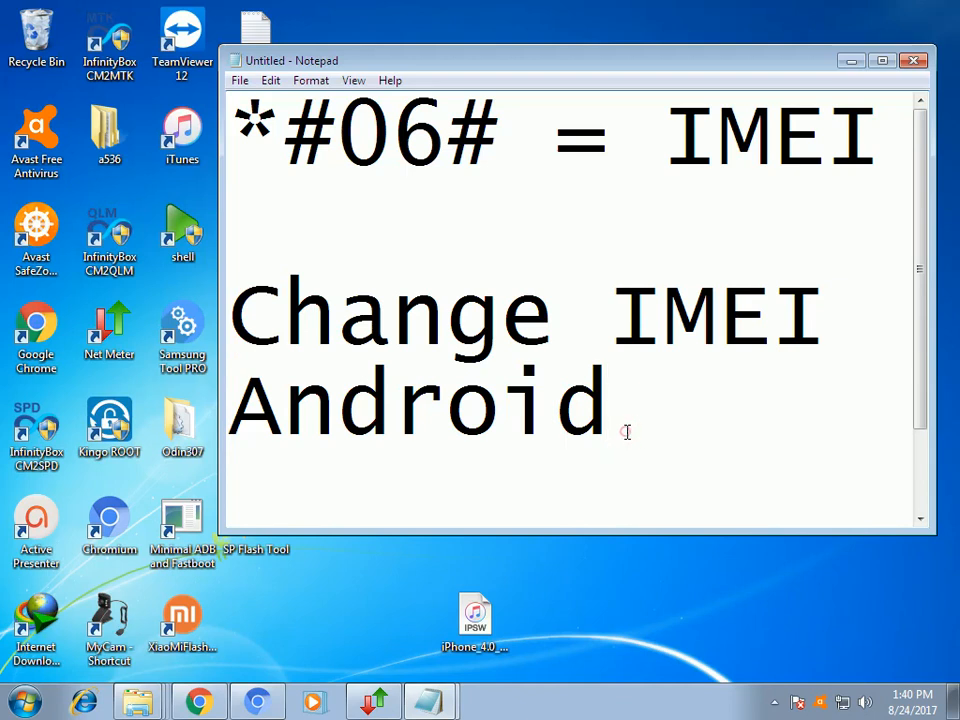
Select all the notes, type over them with 'HPHone' and 'Reset', then clear everything.
{"action": "key", "text": "ctrl+a"}
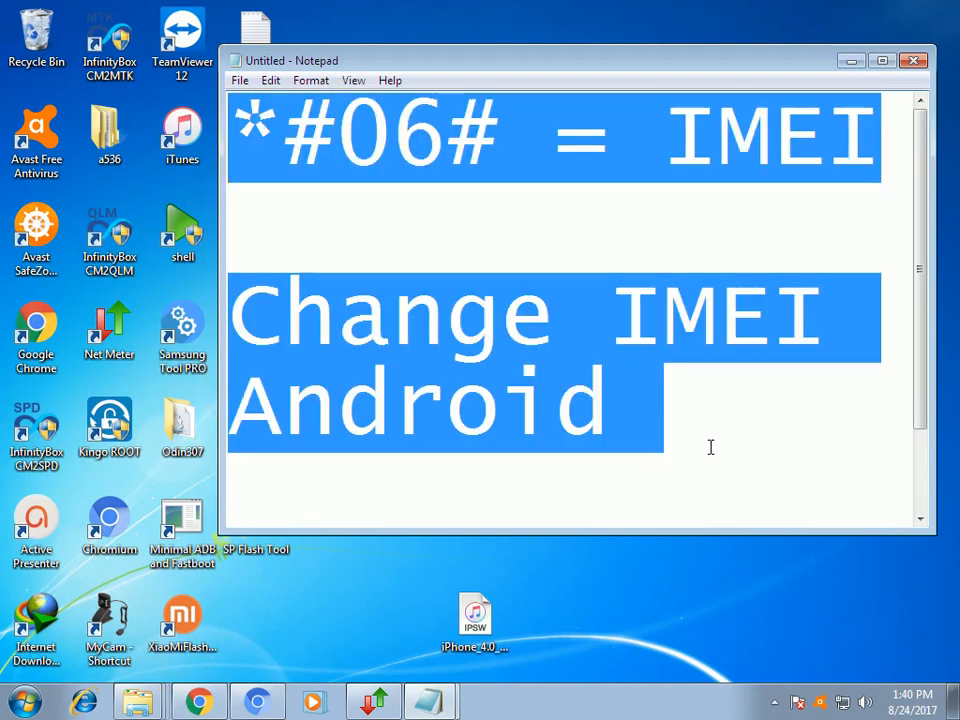
{"action": "type", "text": "HPHone"}
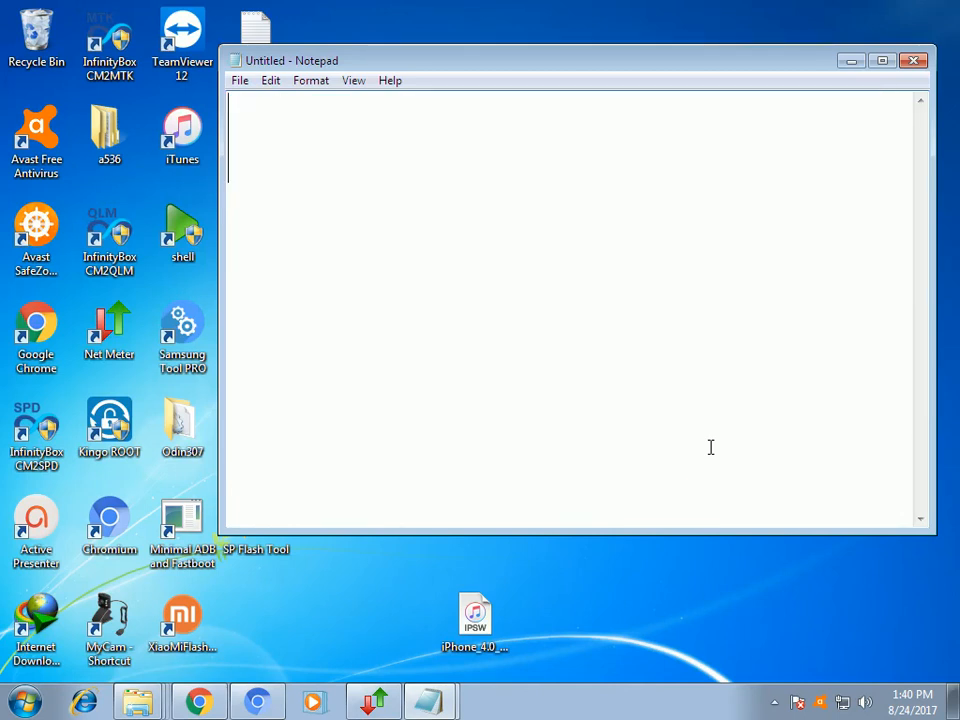
{"action": "type", "text": "Reset"}
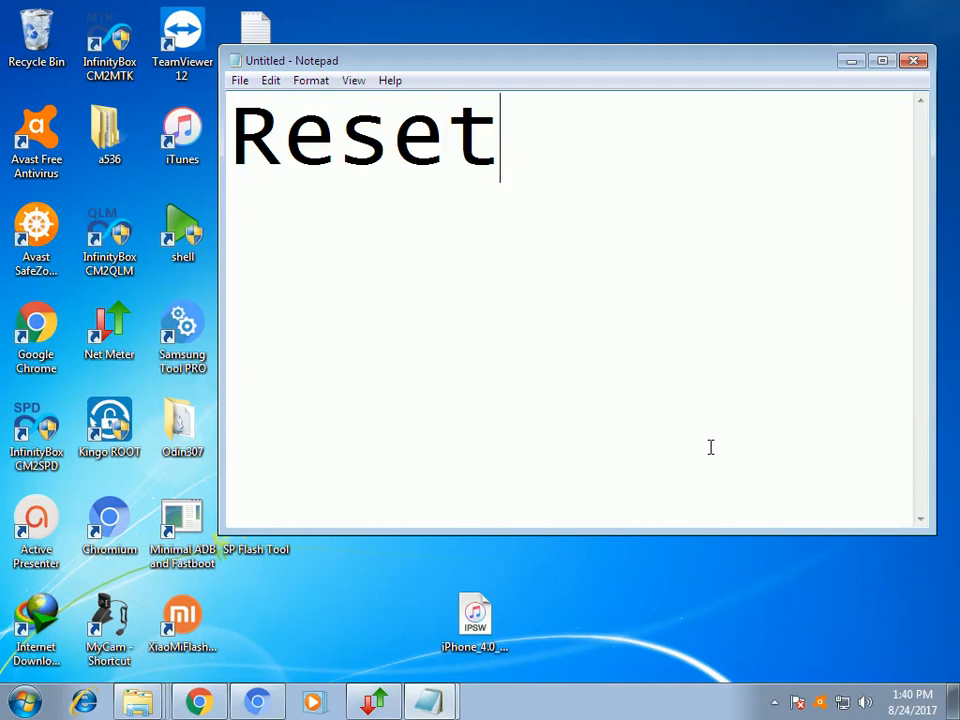
{"action": "key", "text": "ctrl+a"}
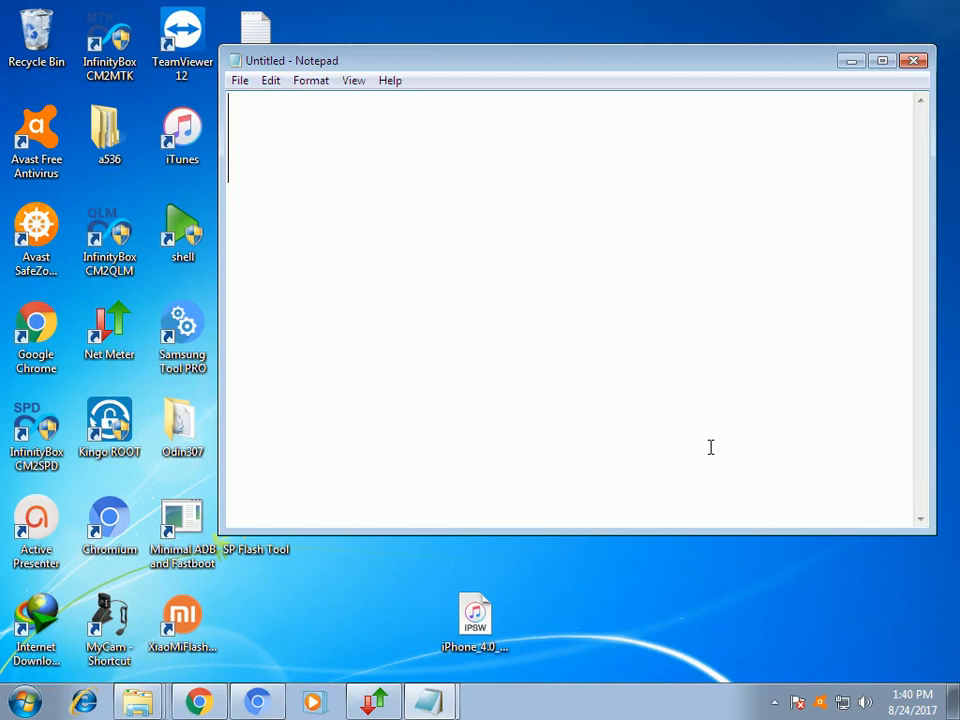
Type 'TEst' on the blank page and click on the large text several times.
{"action": "type", "text": "TEst"}
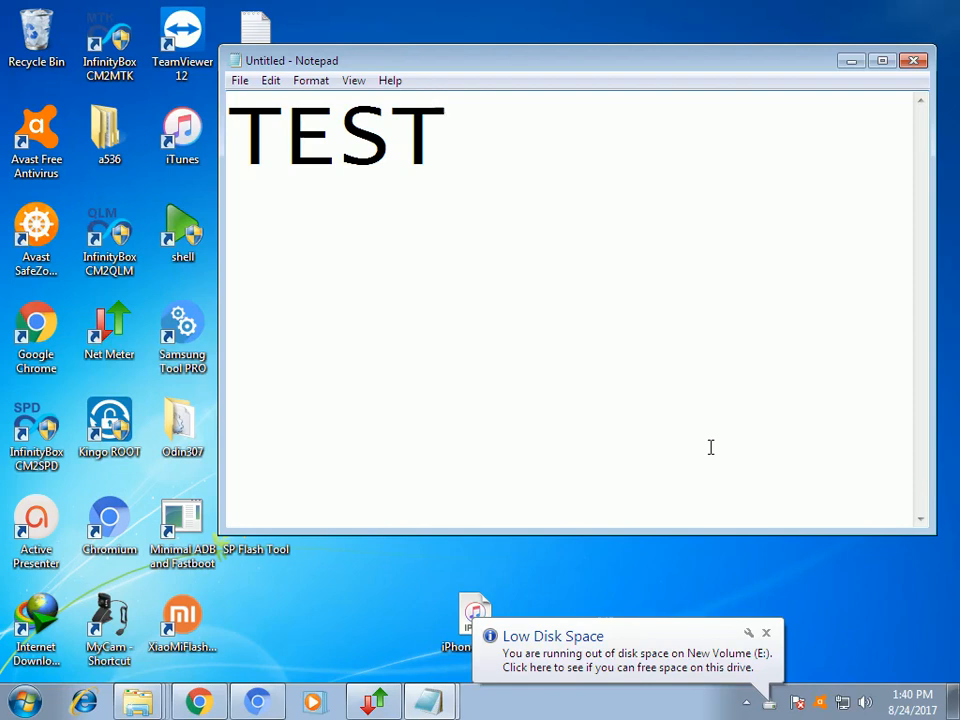
{"action": "left_click", "coordinate": [445, 135]}
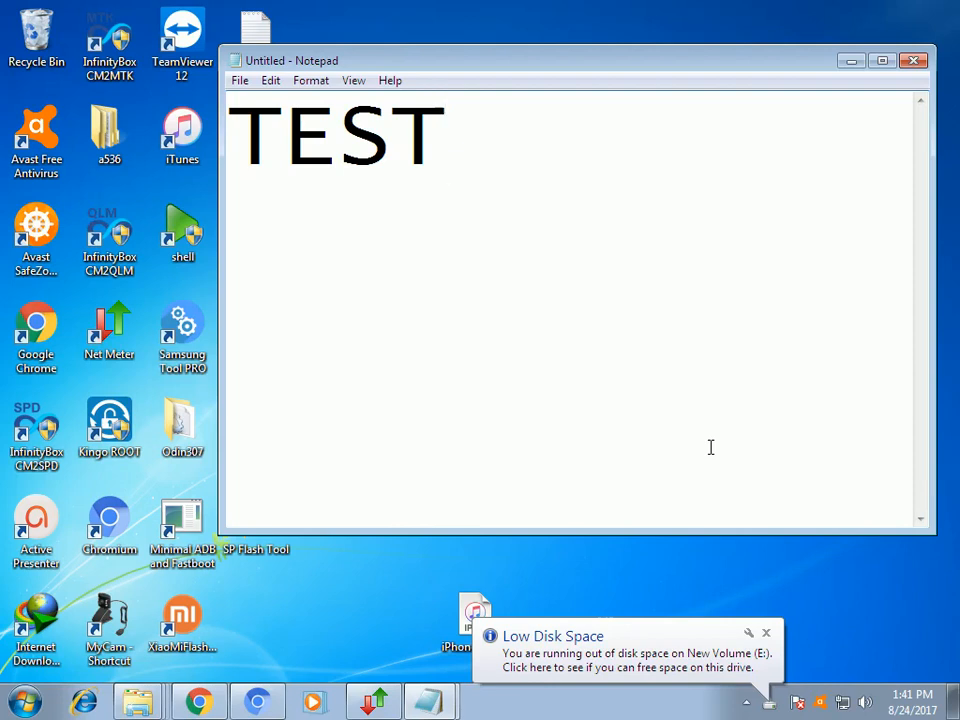
{"action": "left_click", "coordinate": [445, 137]}
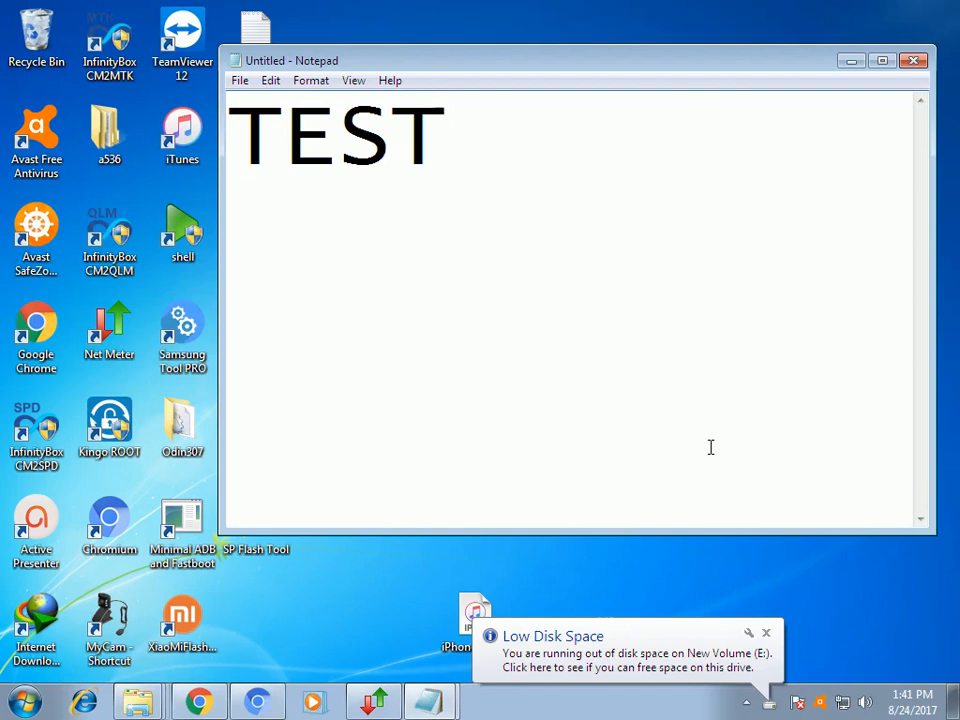
{"action": "left_click", "coordinate": [445, 135]}
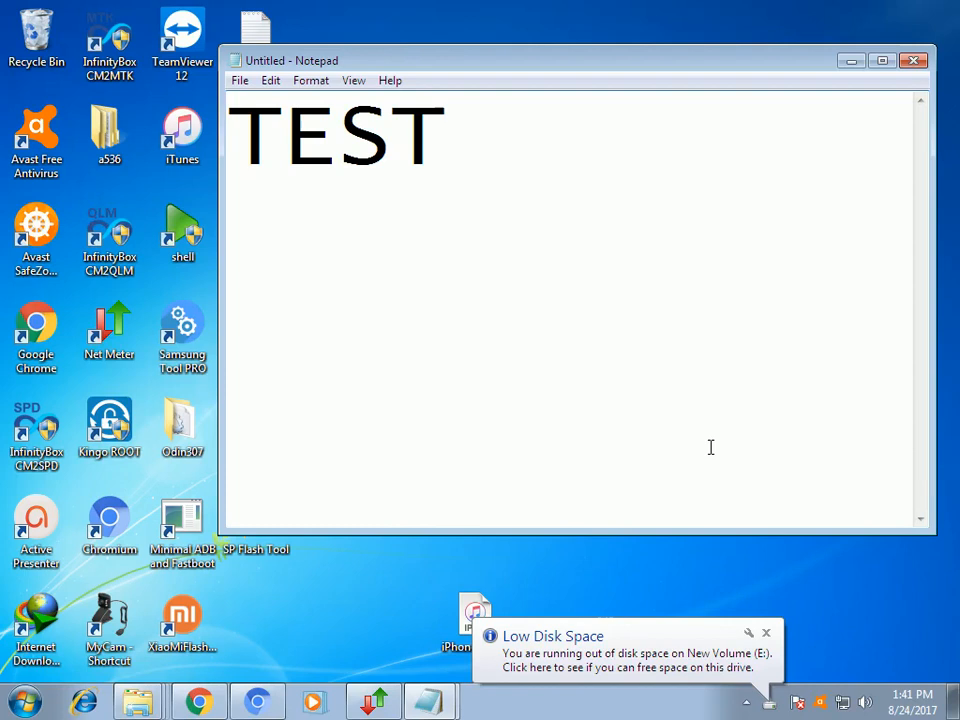
{"action": "left_click", "coordinate": [446, 138]}
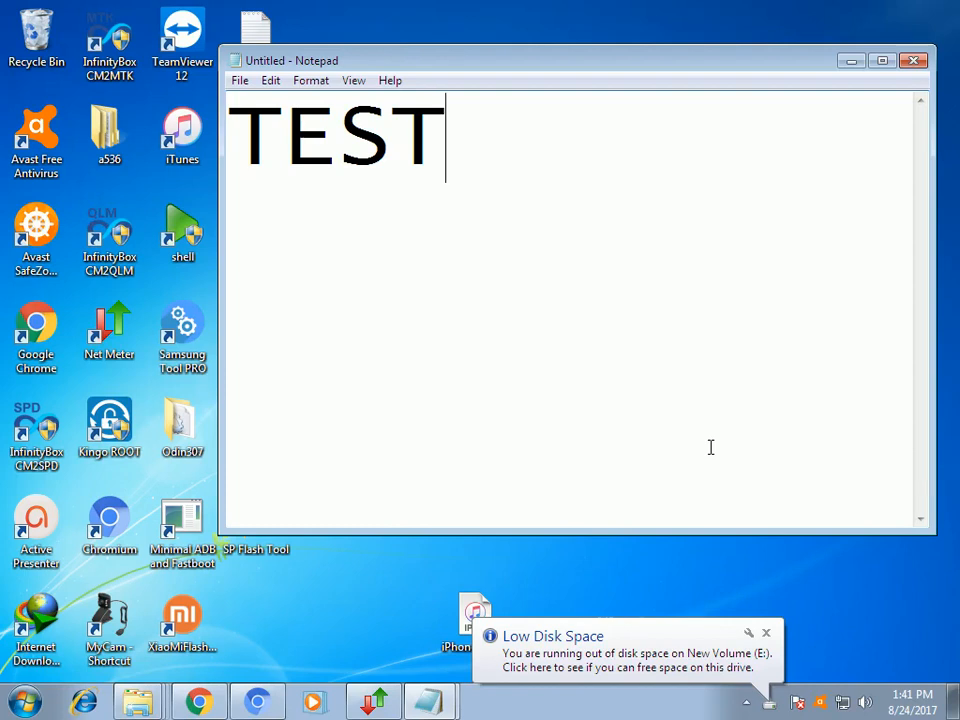